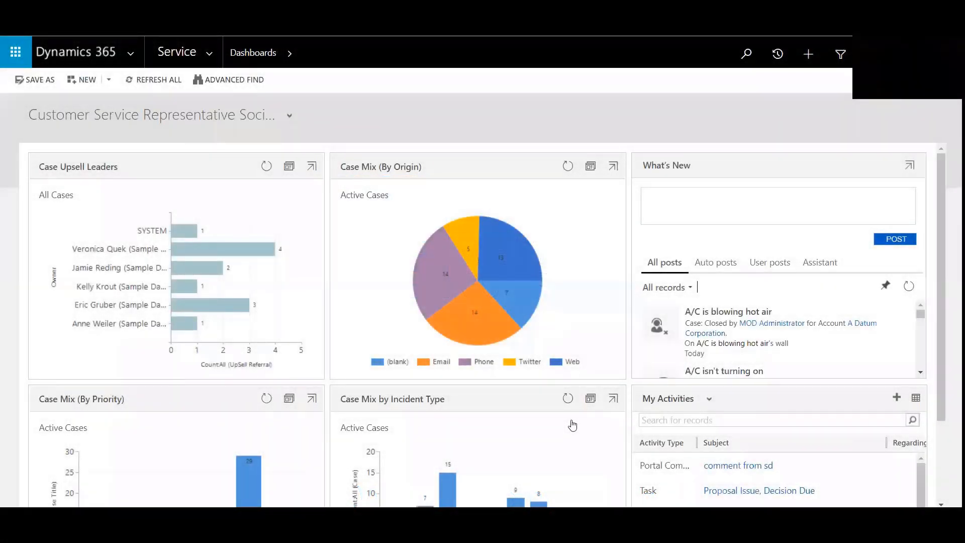
pyautogui.moveTo(572, 425)
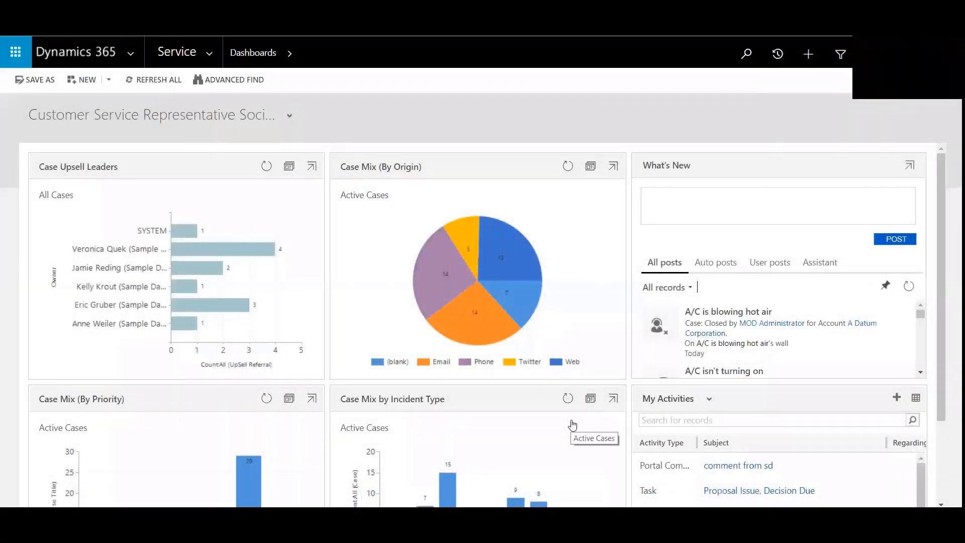
# - Open the Service area sitemap menu from the top navigation bar
pyautogui.click(777, 205)
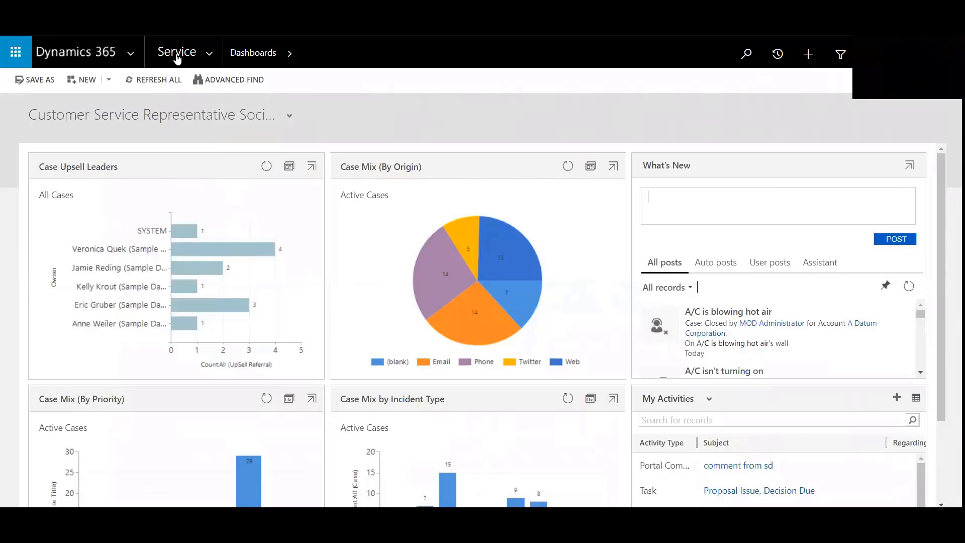
pyautogui.moveTo(209, 55)
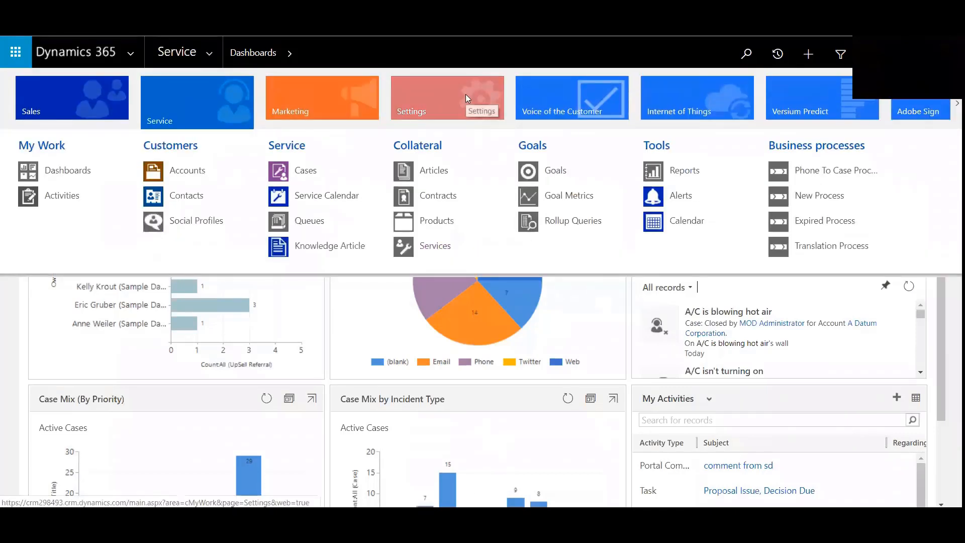
# - Go to Settings and choose Service Management under Business
pyautogui.click(448, 97)
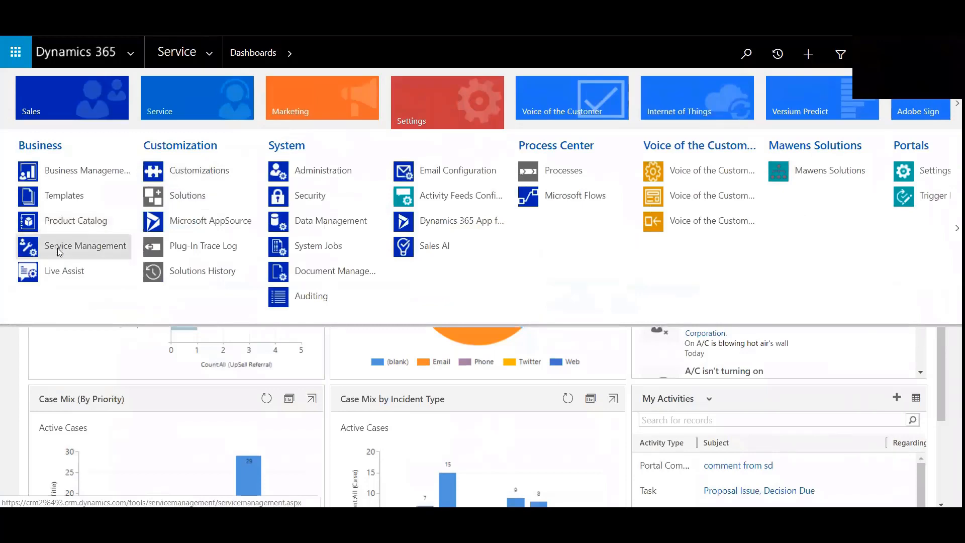
pyautogui.click(85, 246)
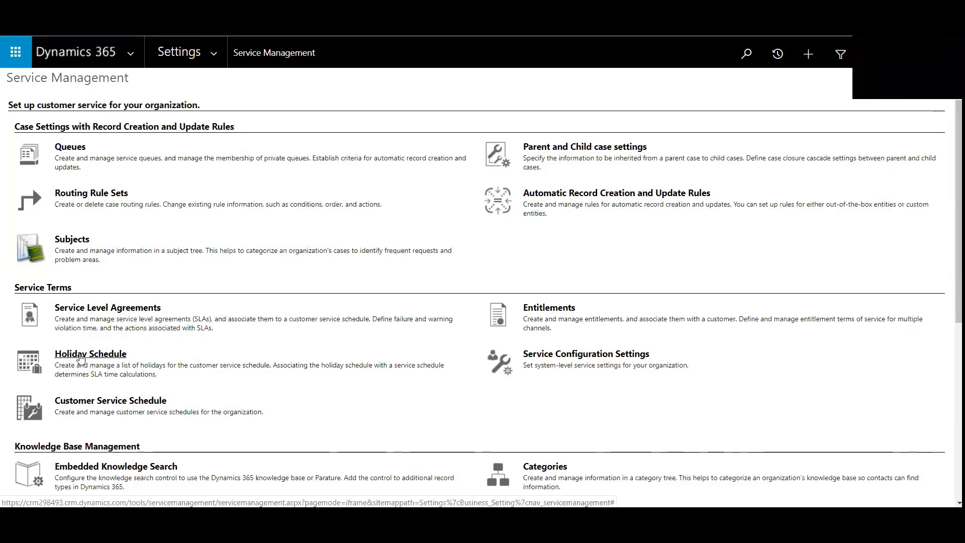
# - Open the Holiday Schedules list and select the 2019 Holiday Schedule
pyautogui.click(90, 354)
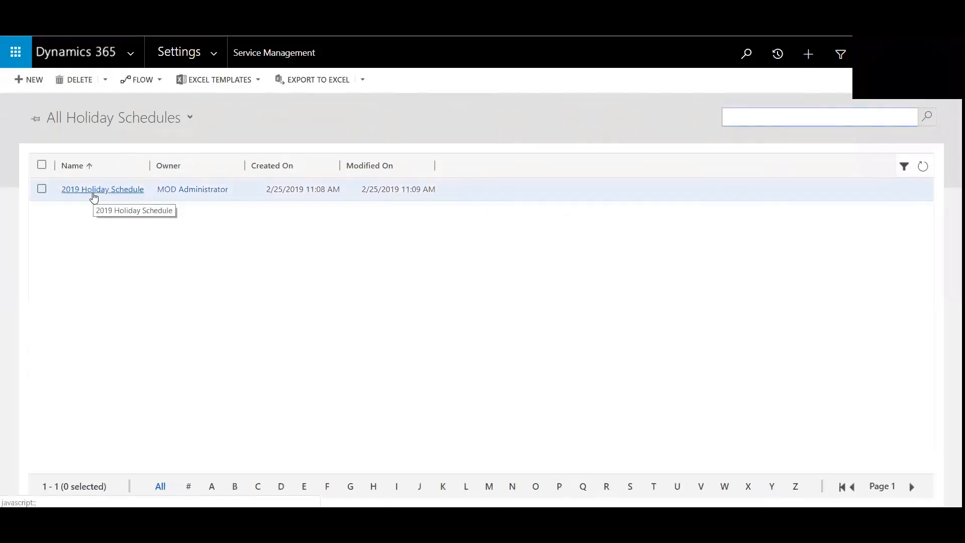
pyautogui.click(102, 189)
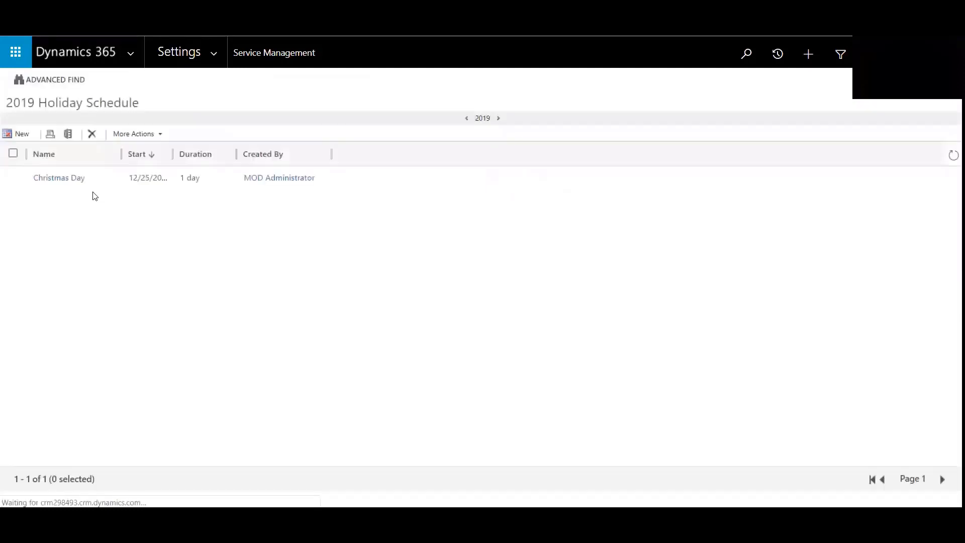
pyautogui.moveTo(58, 185)
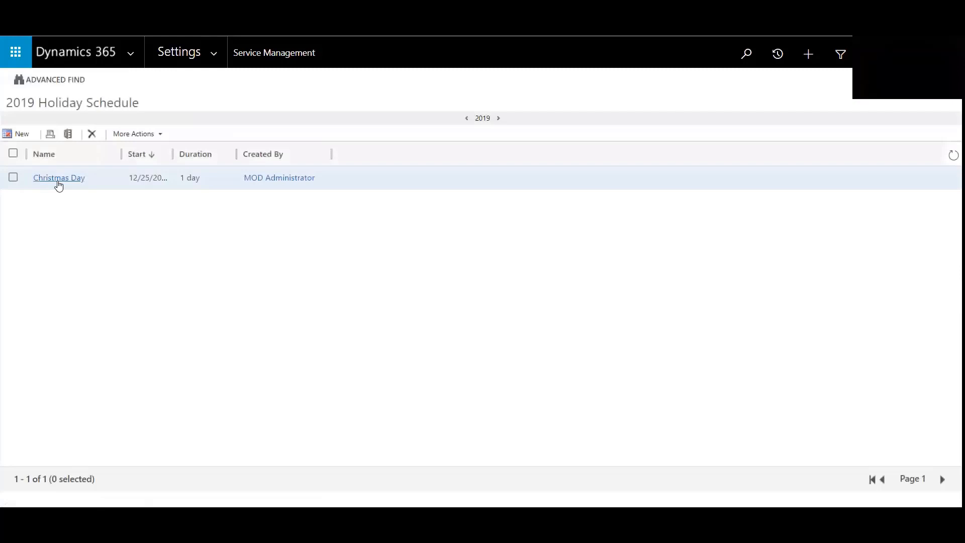
pyautogui.moveTo(58, 178)
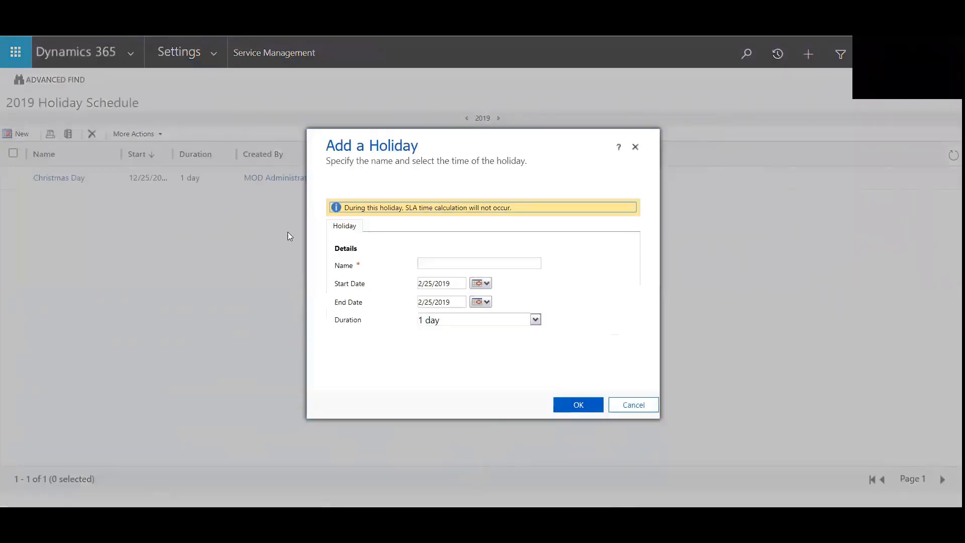
# - Create a 'Christmas Eve' holiday starting December 24, 2019, lasting 1 day, and save it
pyautogui.click(479, 263)
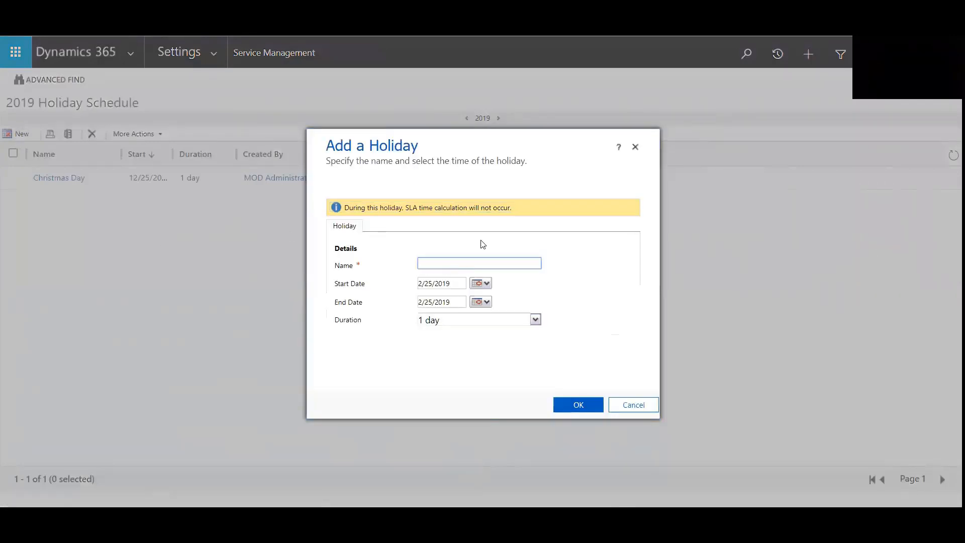
pyautogui.write('Christmas Eve')
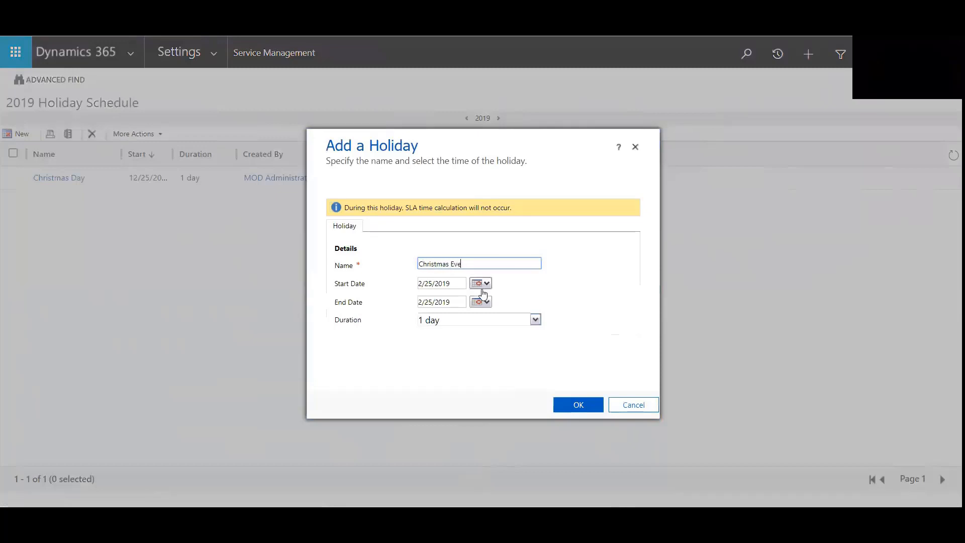
pyautogui.click(488, 283)
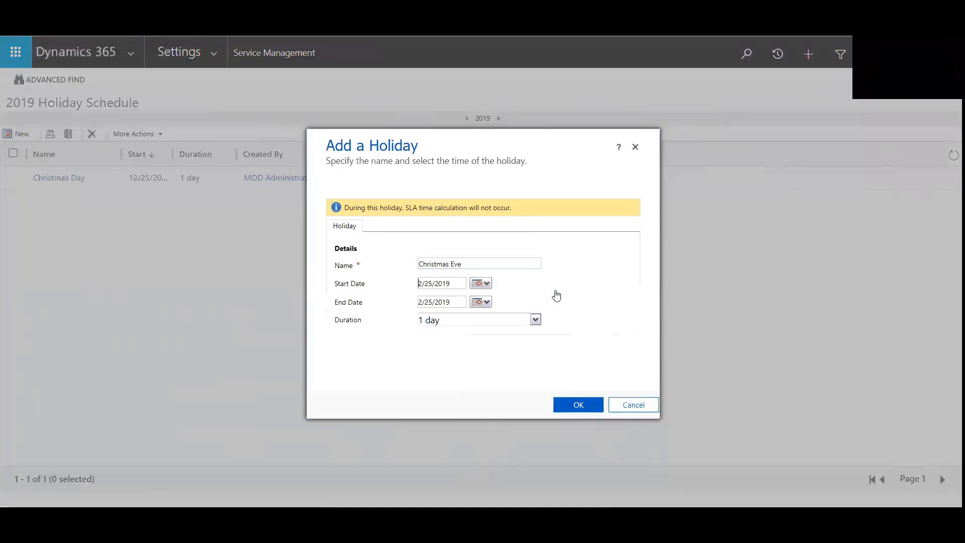
pyautogui.click(488, 283)
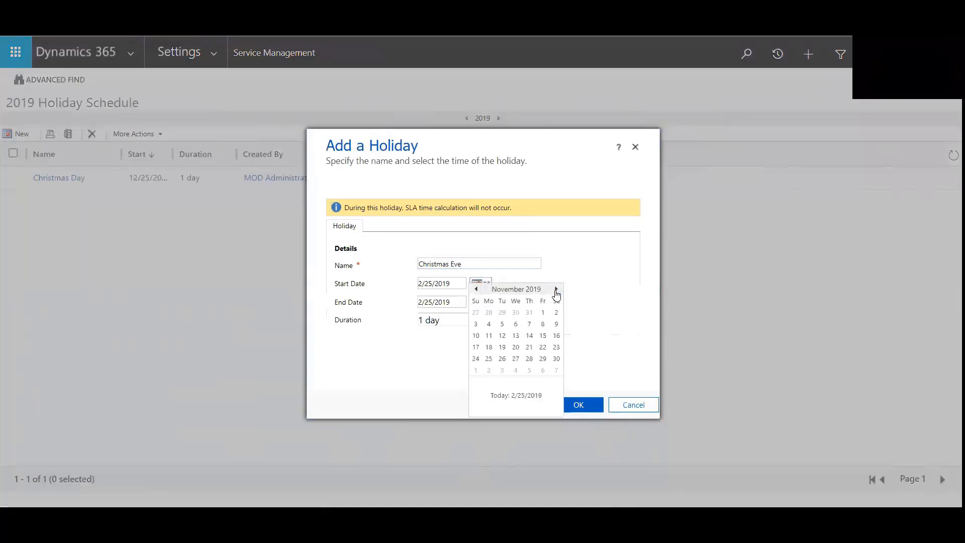
pyautogui.click(554, 289)
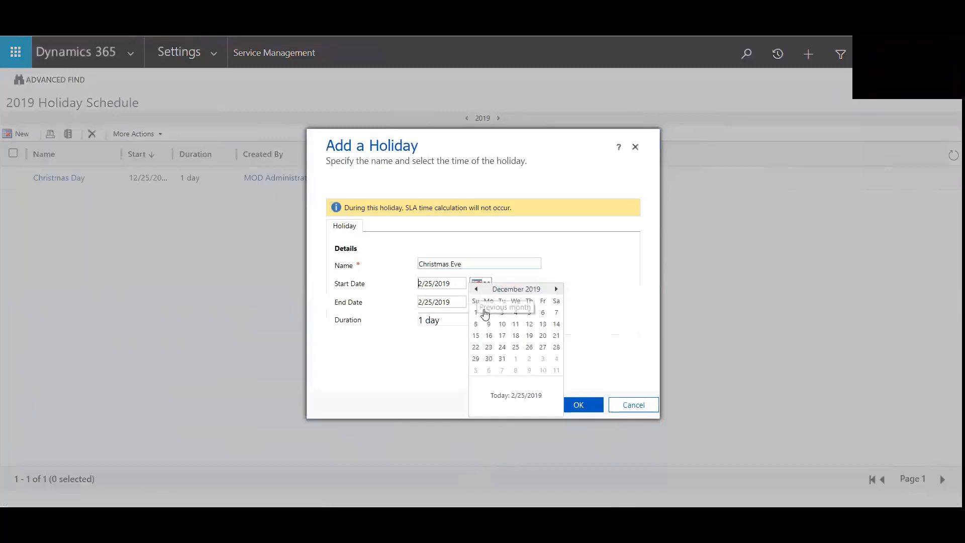
pyautogui.click(502, 323)
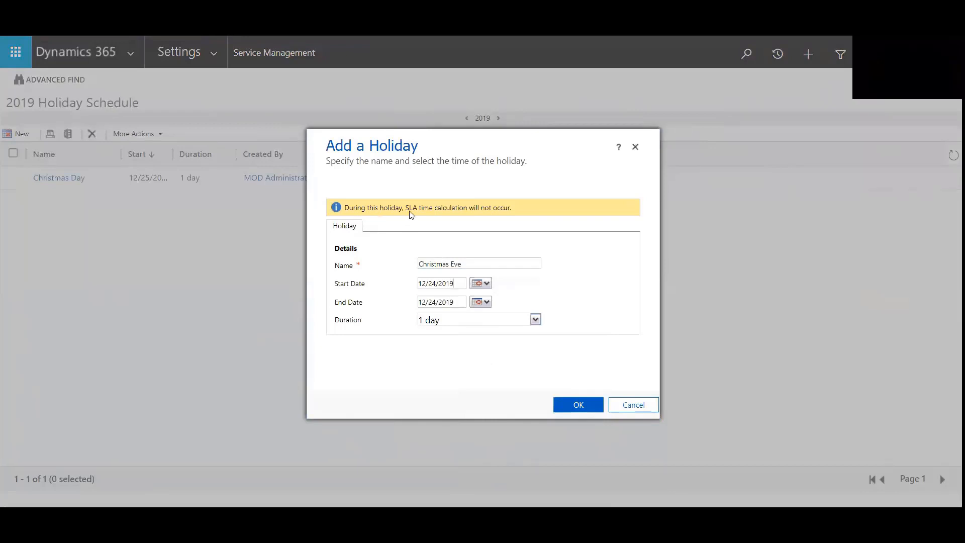
pyautogui.moveTo(457, 217)
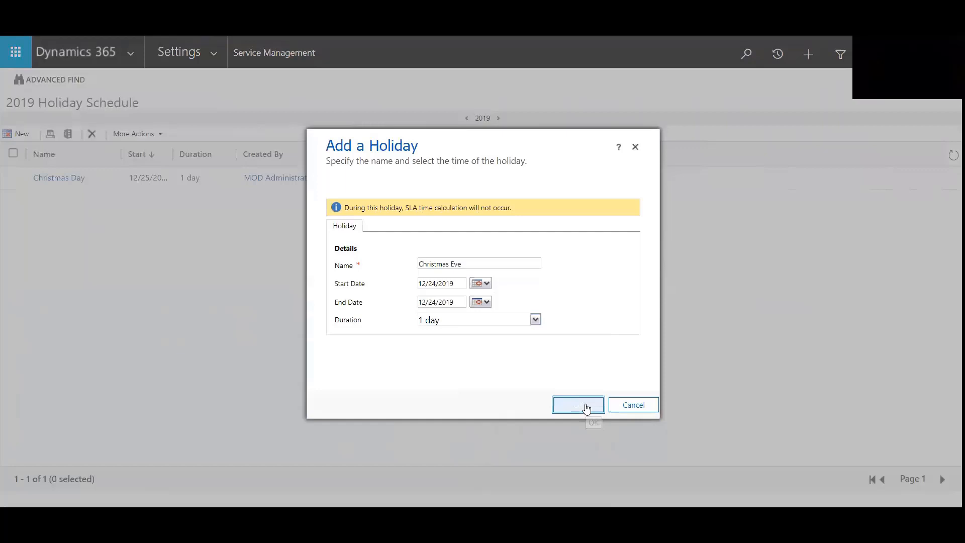
pyautogui.click(577, 404)
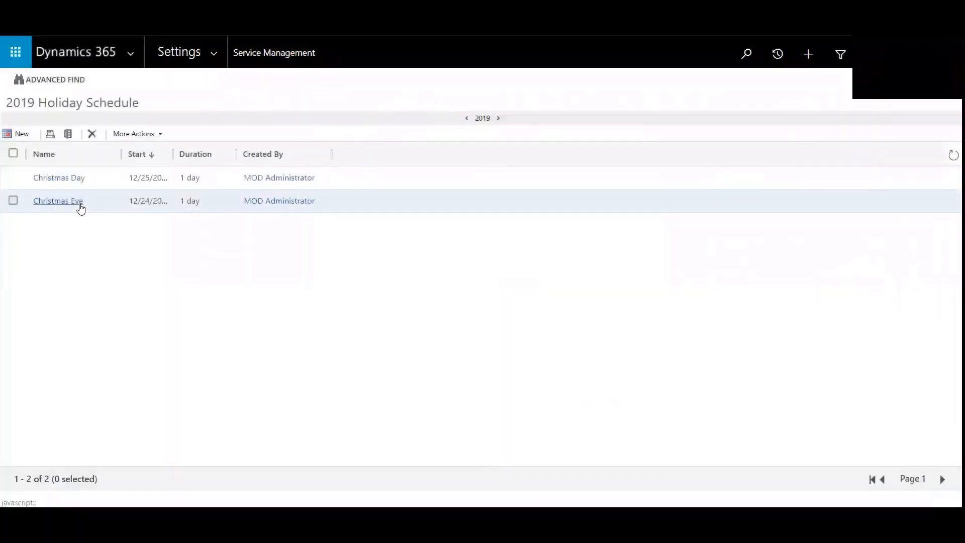
pyautogui.moveTo(58, 201)
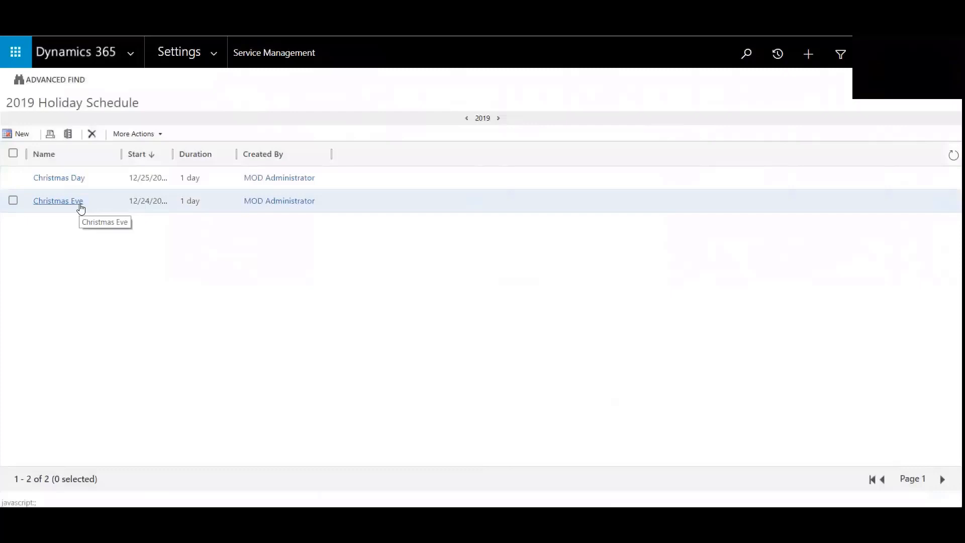
pyautogui.moveTo(88, 194)
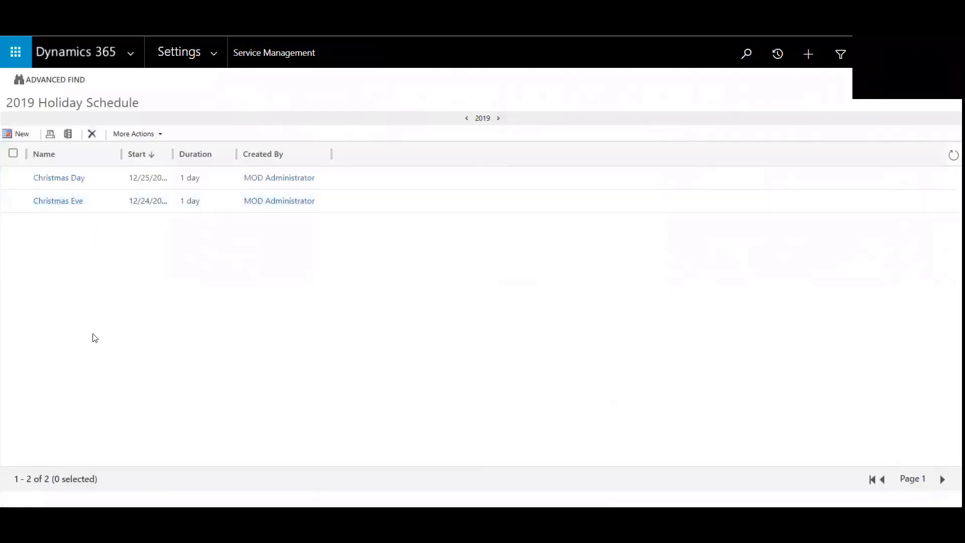
pyautogui.moveTo(90, 299)
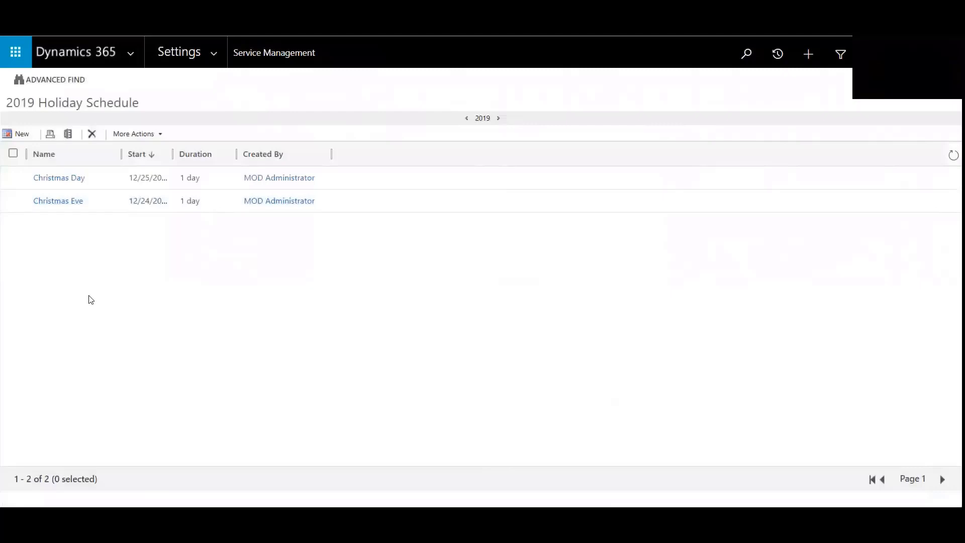